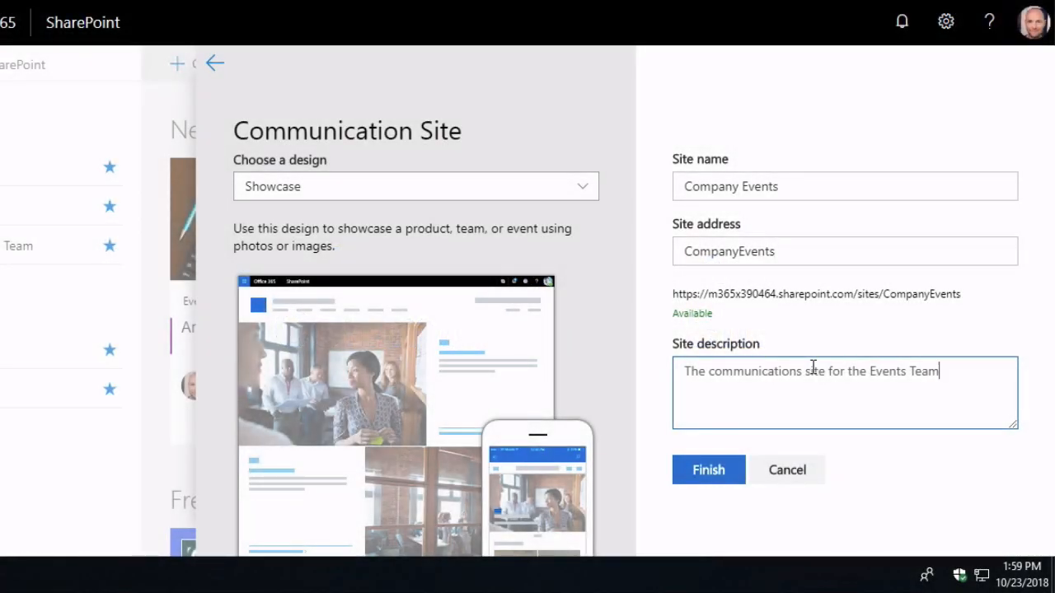
Finish the Communication Site panel so the Company Events home page loads
{"action": "left_click", "coordinate": [708, 469]}
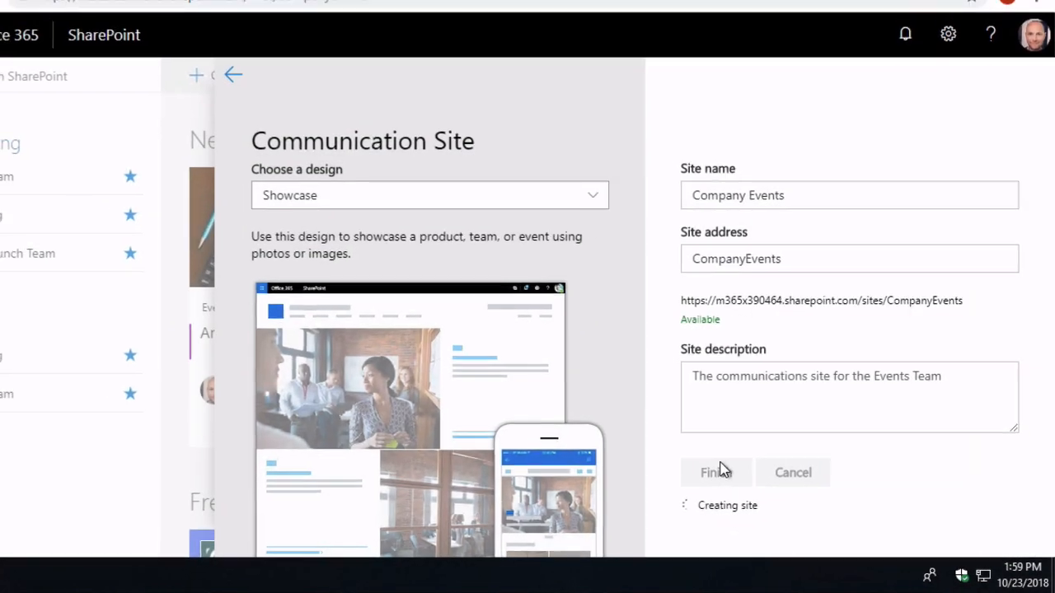
{"action": "left_click", "coordinate": [715, 472]}
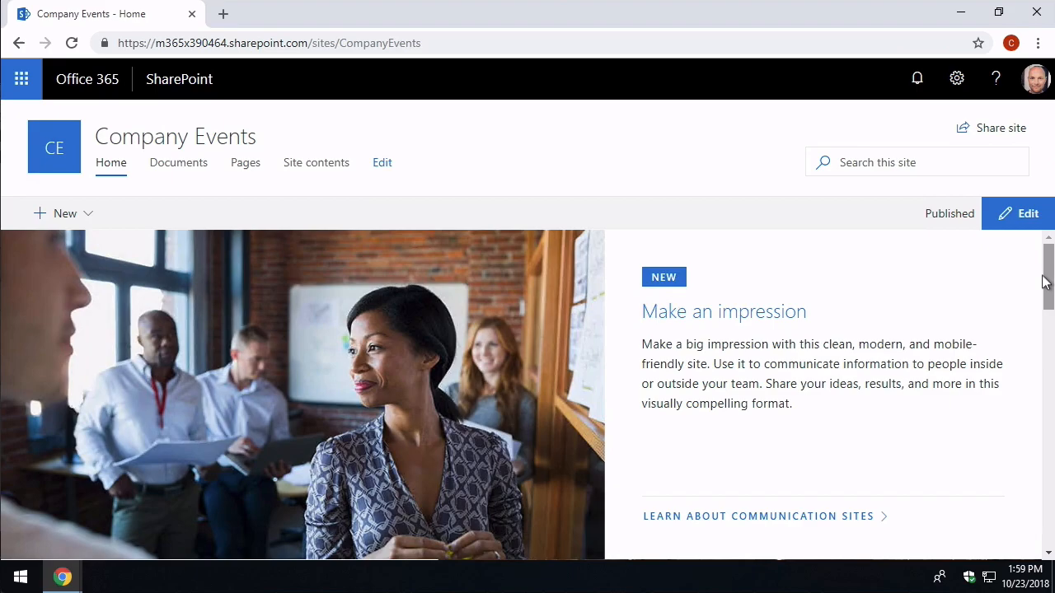
{"action": "scroll", "scroll_direction": "down", "scroll_amount": 3}
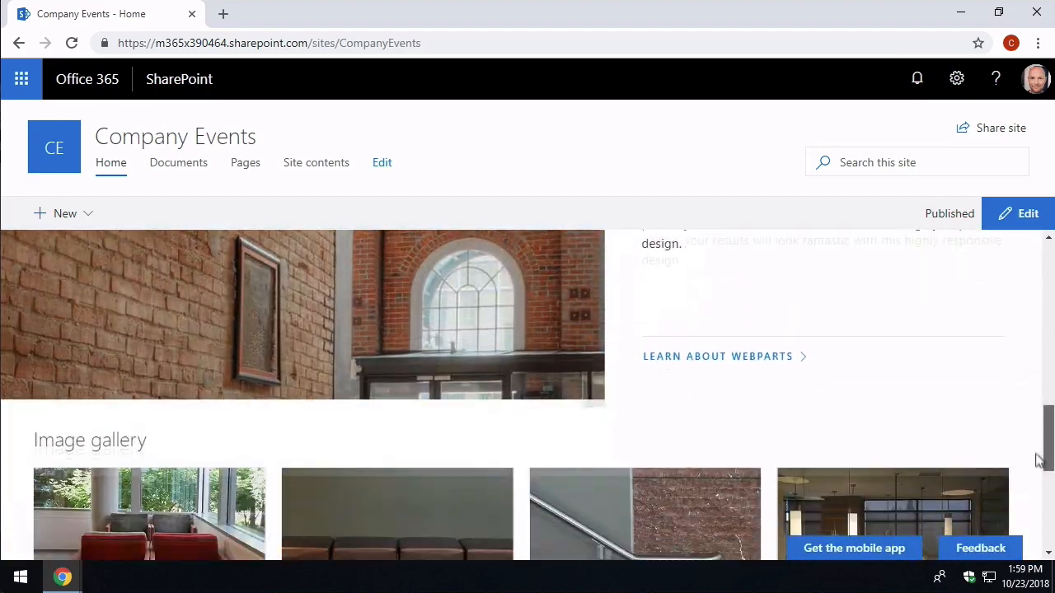
{"action": "scroll", "scroll_direction": "down", "scroll_amount": 3}
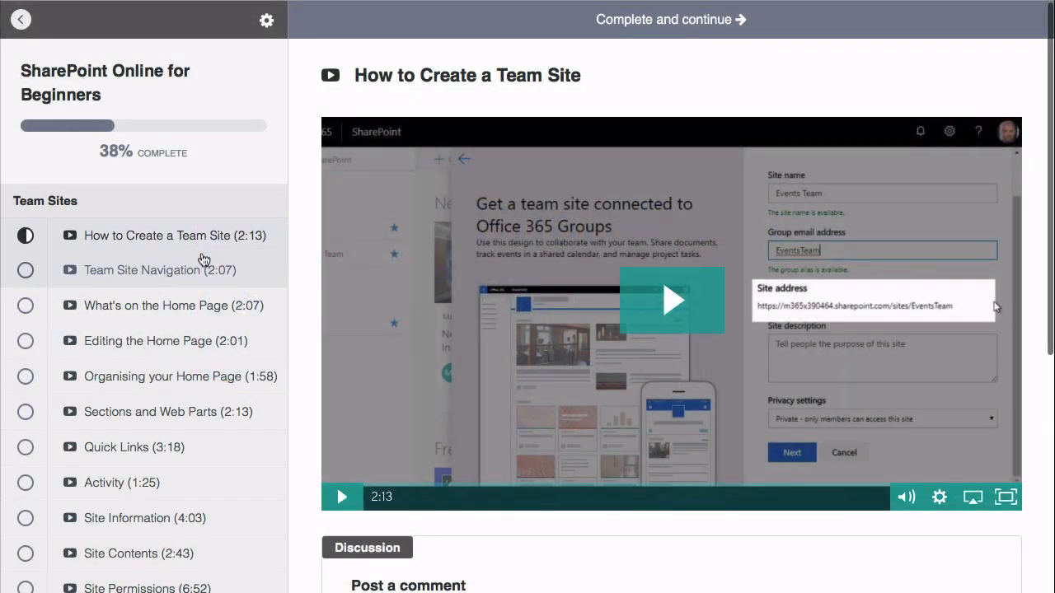
{"action": "scroll", "scroll_direction": "down", "scroll_amount": 3}
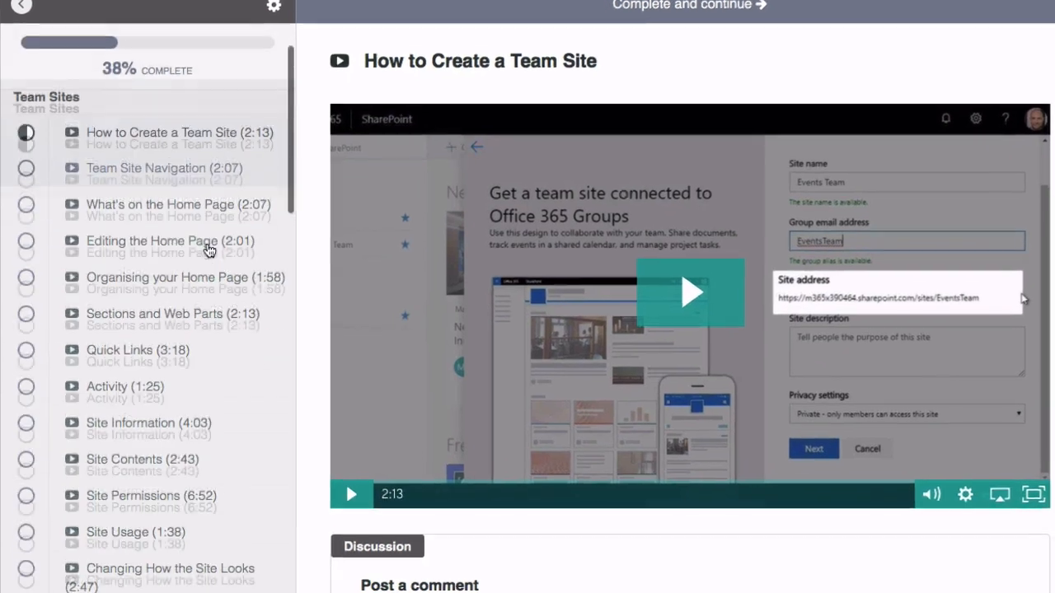
{"action": "scroll", "scroll_direction": "down", "scroll_amount": 3}
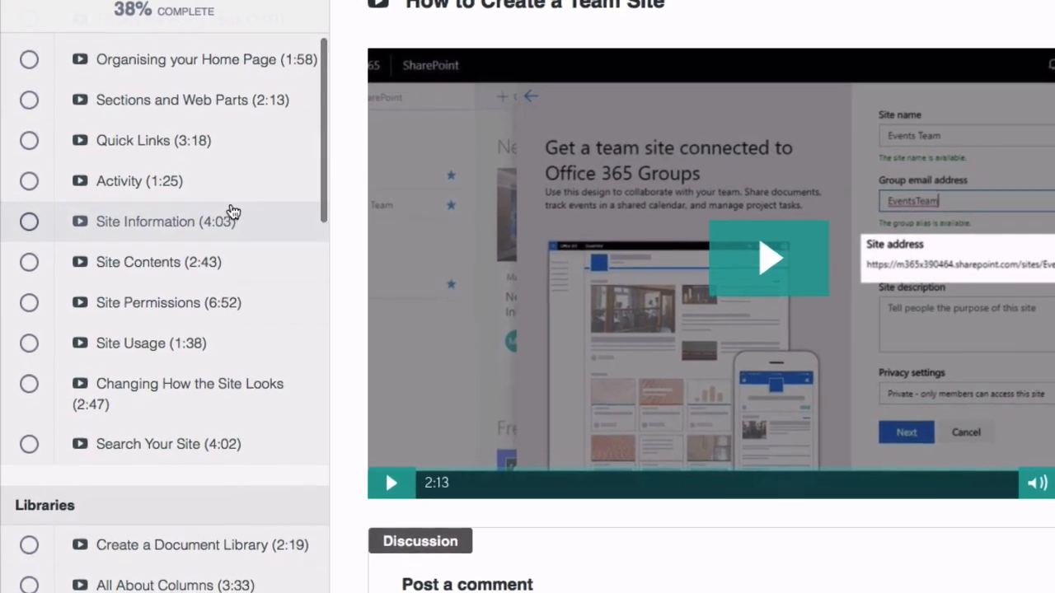
{"action": "scroll", "scroll_direction": "down", "scroll_amount": 3}
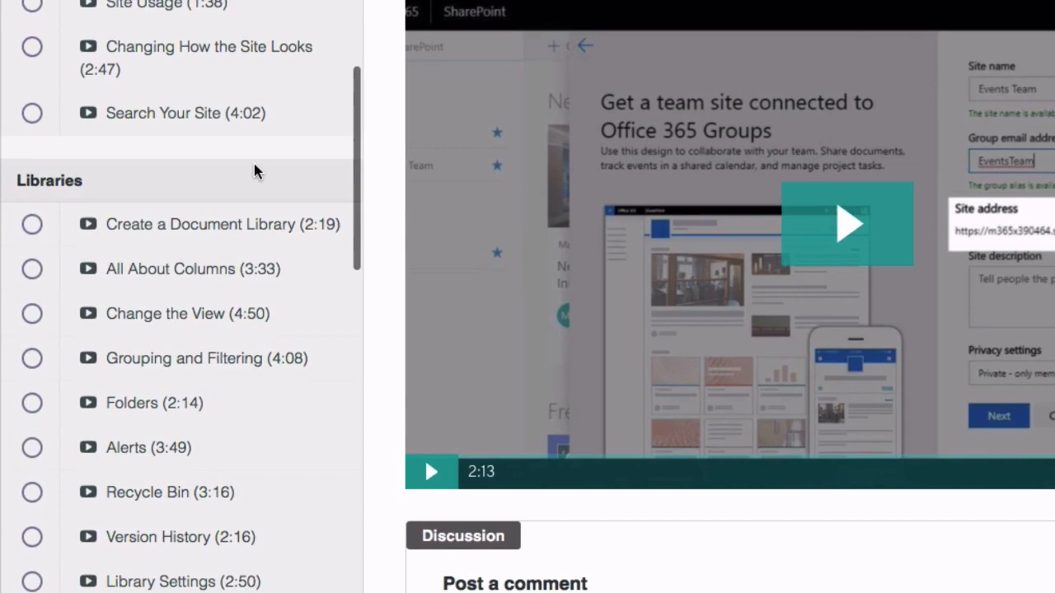
{"action": "scroll", "scroll_direction": "down", "scroll_amount": 3}
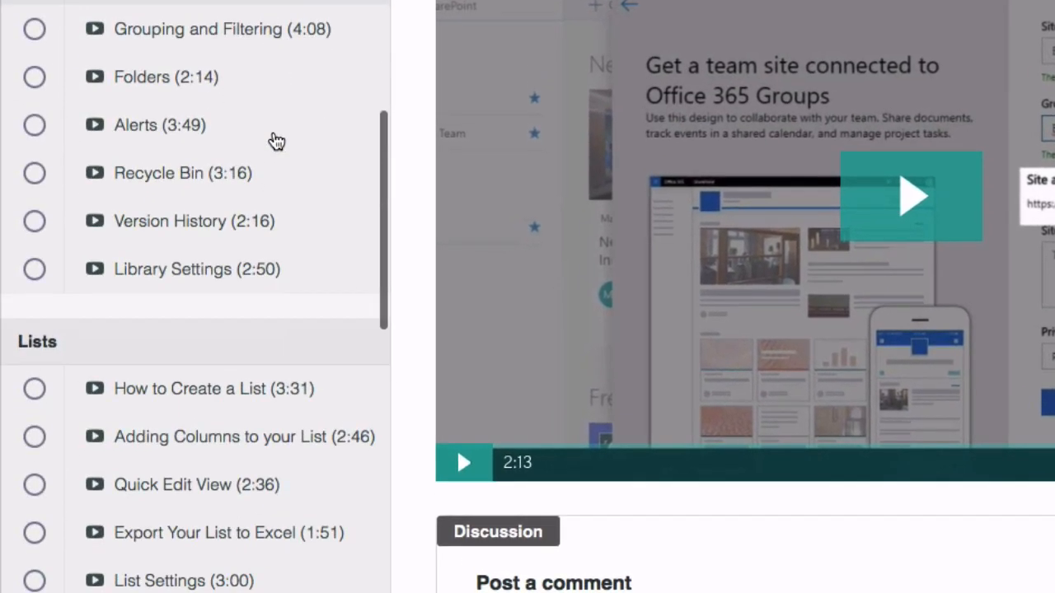
{"action": "scroll", "scroll_direction": "down", "scroll_amount": 3}
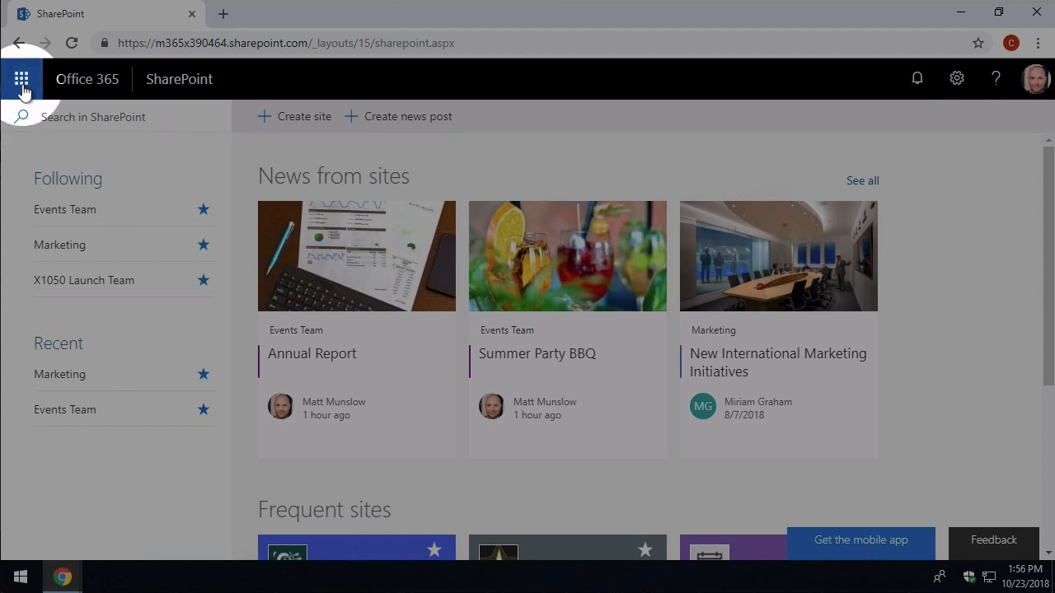
From the SharePoint start page, begin + Create site to choose Team or Communication site
{"action": "left_click", "coordinate": [21, 79]}
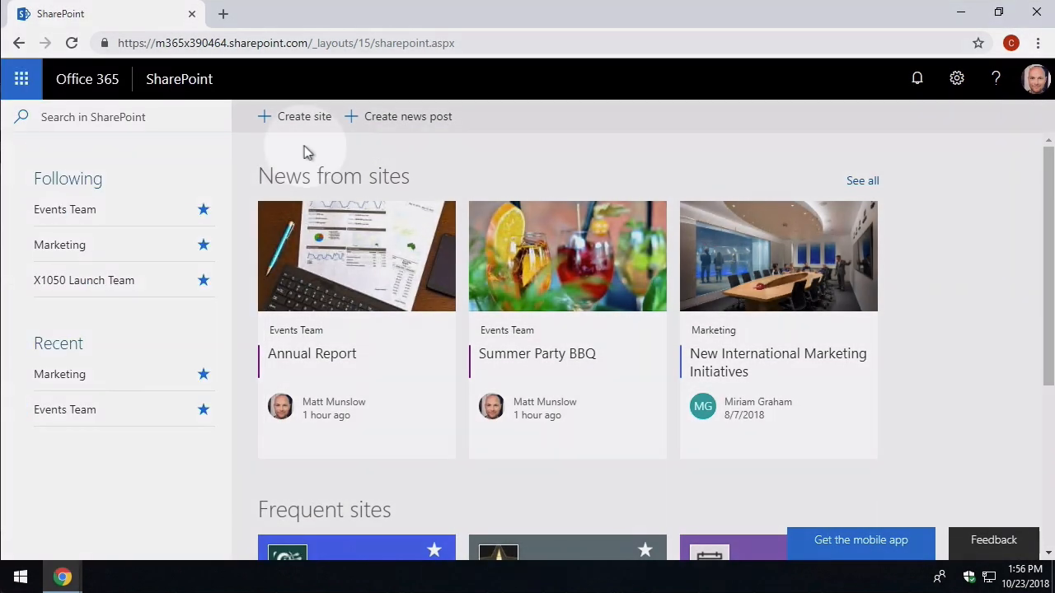
{"action": "mouse_move", "coordinate": [296, 124]}
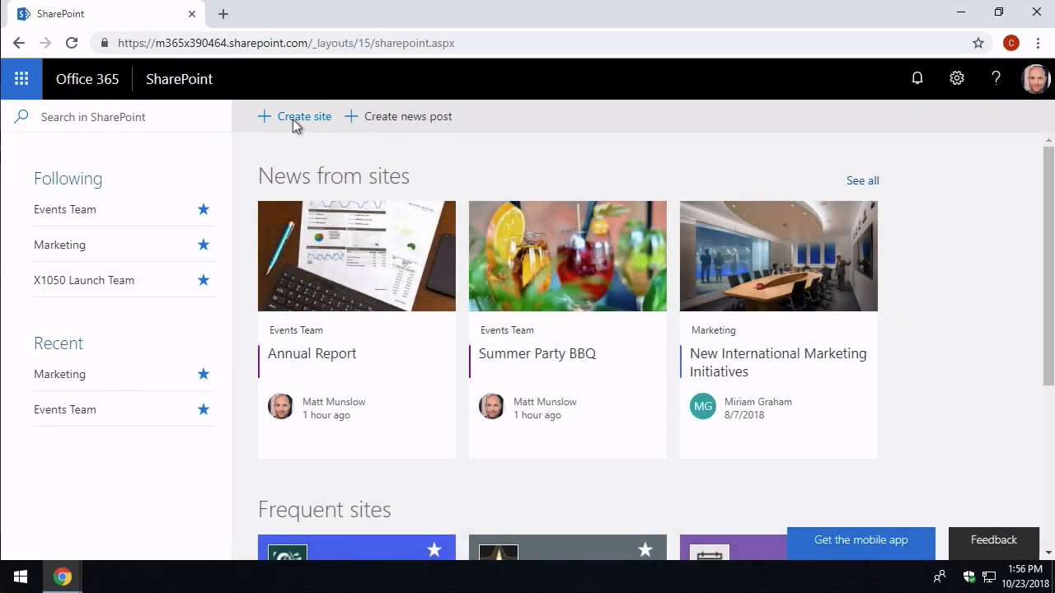
{"action": "left_click", "coordinate": [303, 116]}
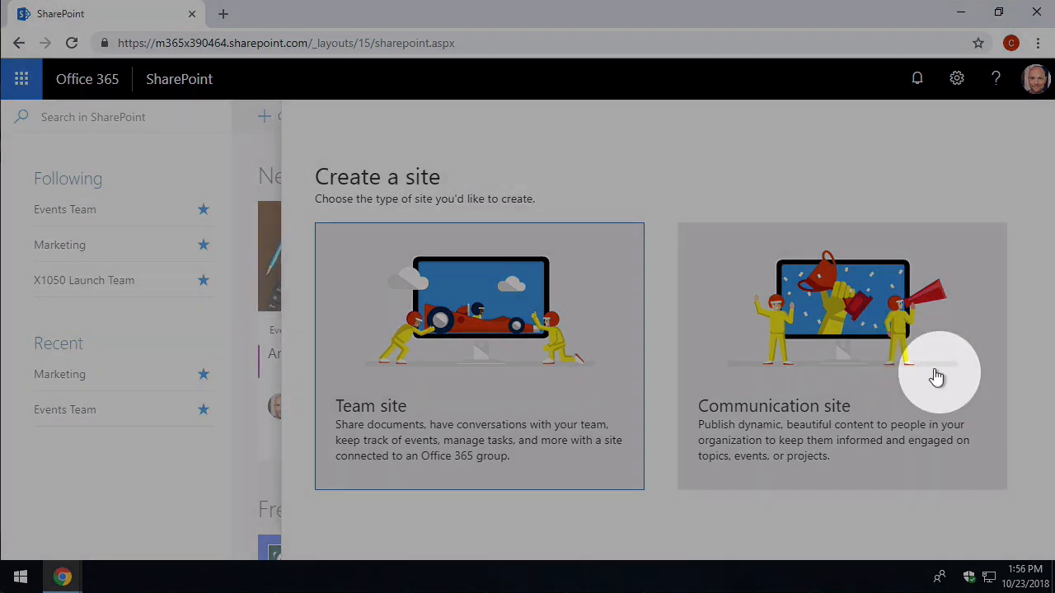
Choose Communication site and review the Topic, Showcase and Blank designs, keeping Topic
{"action": "left_click", "coordinate": [841, 354]}
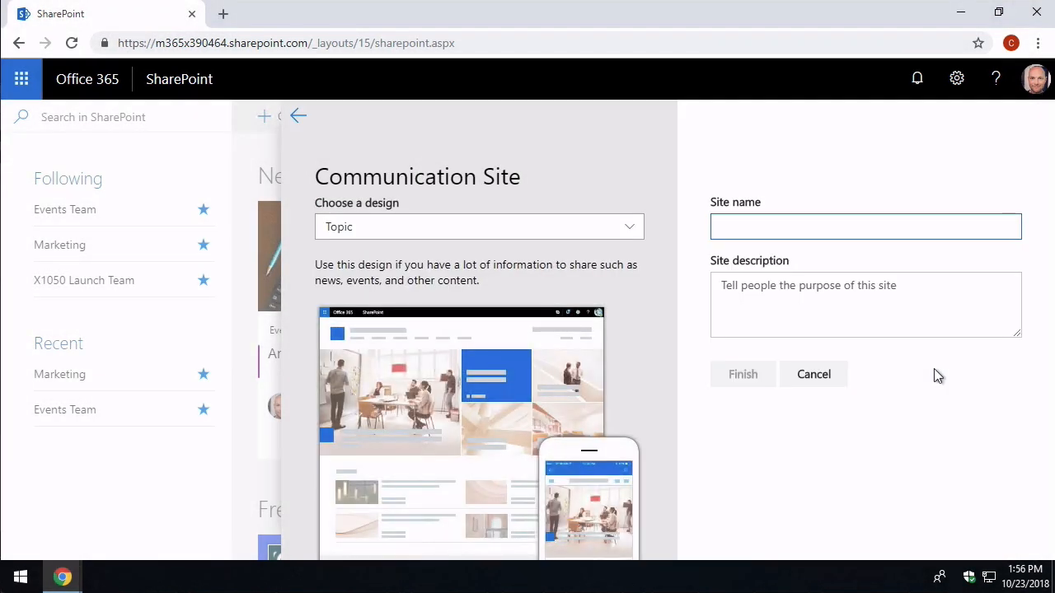
{"action": "left_click", "coordinate": [478, 227]}
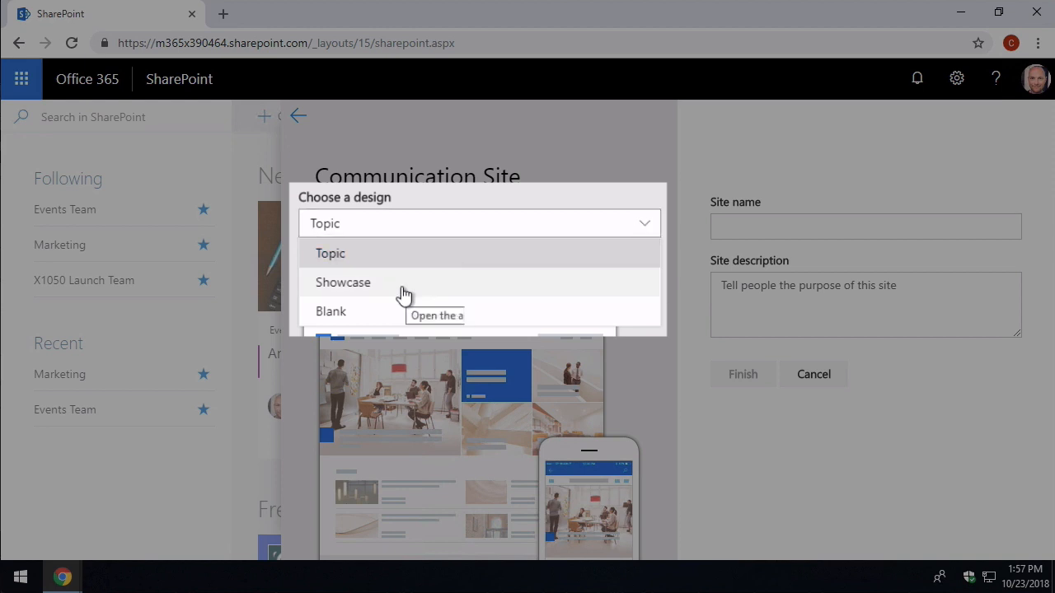
{"action": "mouse_move", "coordinate": [403, 293]}
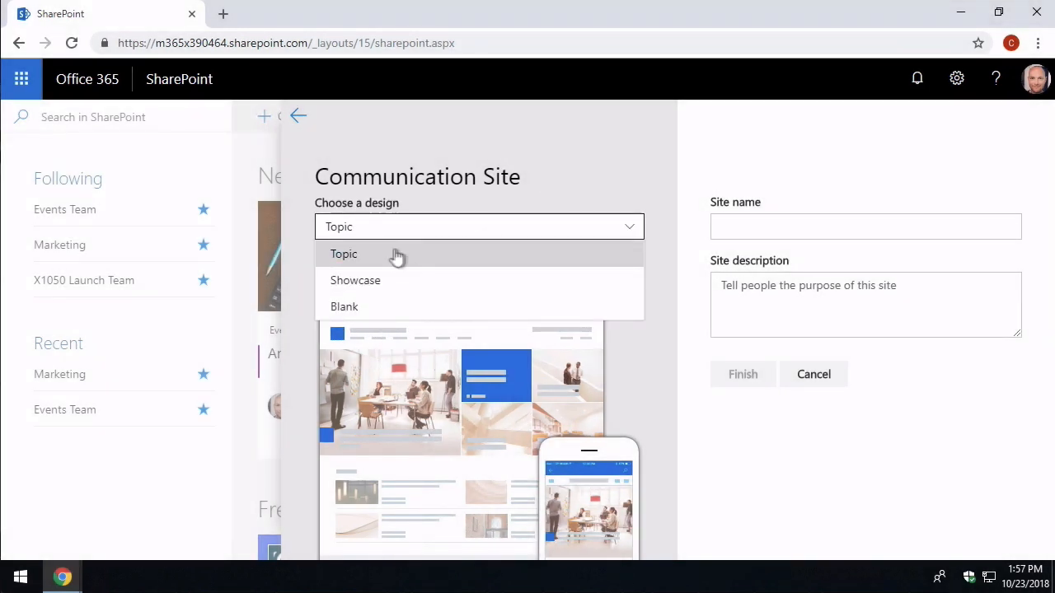
{"action": "left_click", "coordinate": [343, 254]}
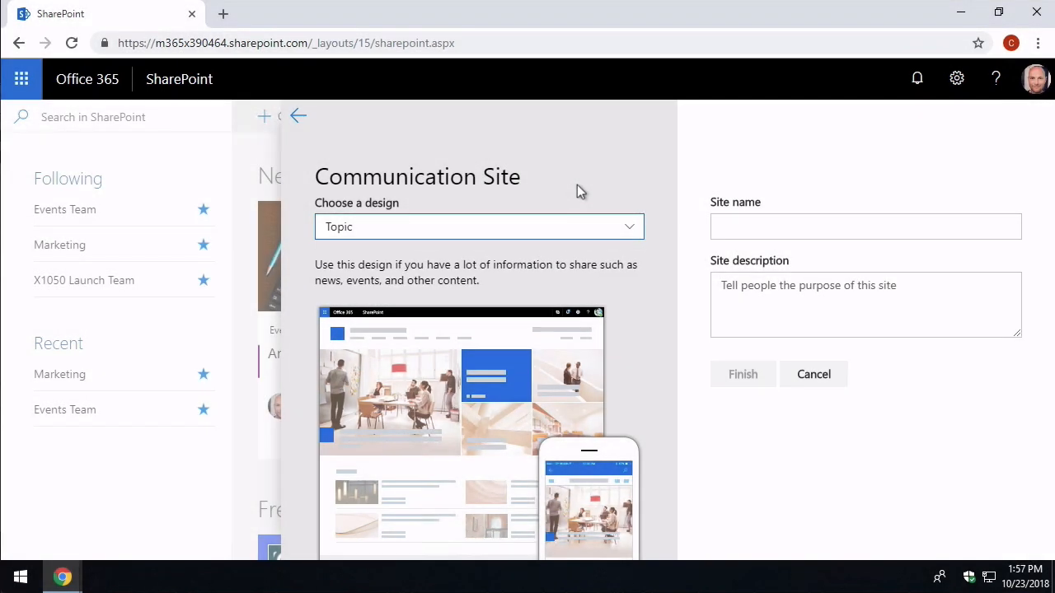
{"action": "mouse_move", "coordinate": [643, 173]}
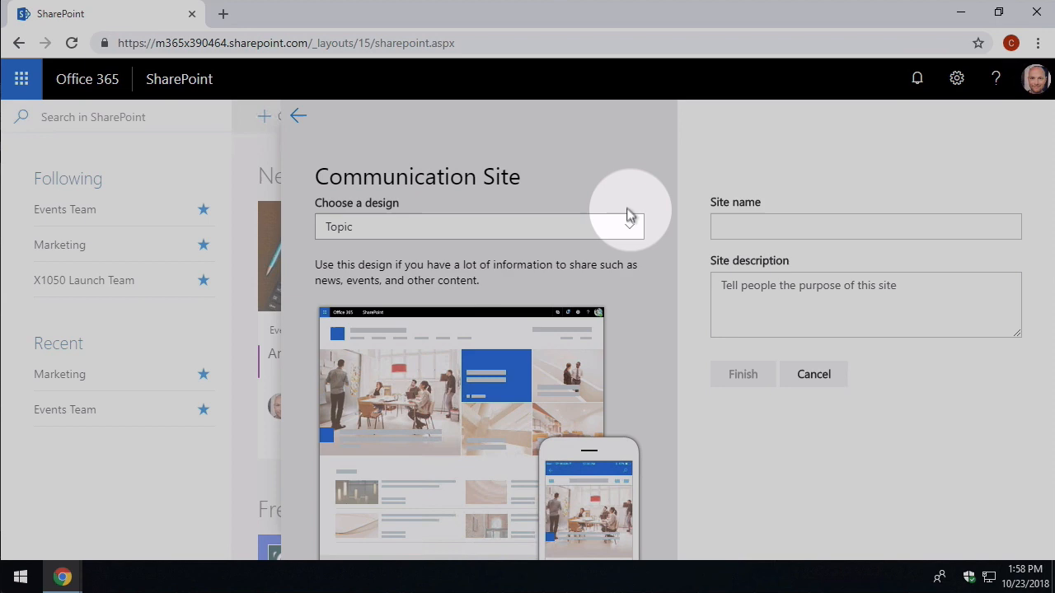
Select the Showcase design for the new communication site
{"action": "left_click", "coordinate": [480, 227]}
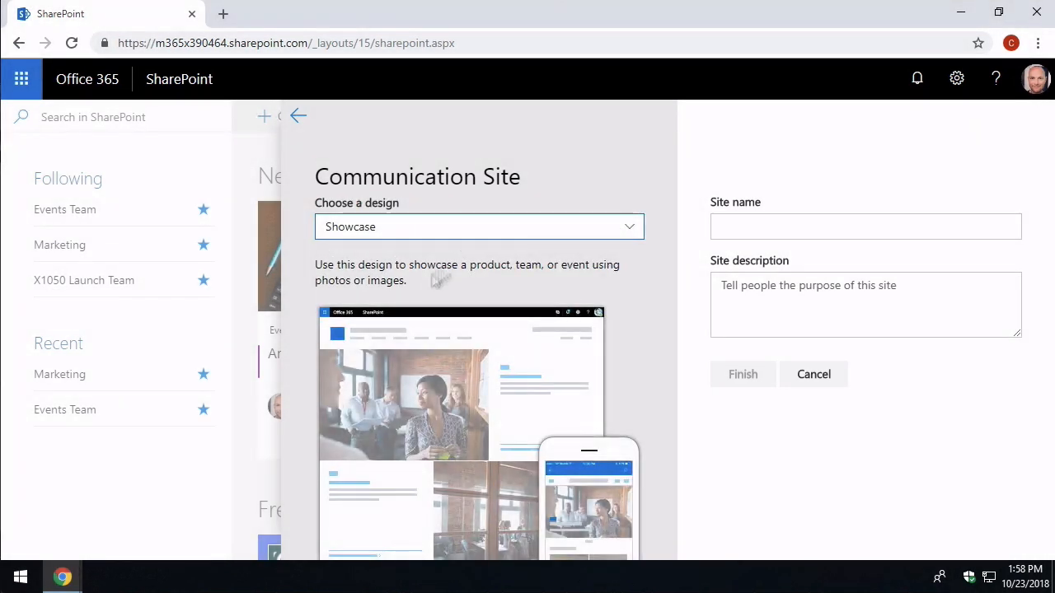
{"action": "mouse_move", "coordinate": [597, 168]}
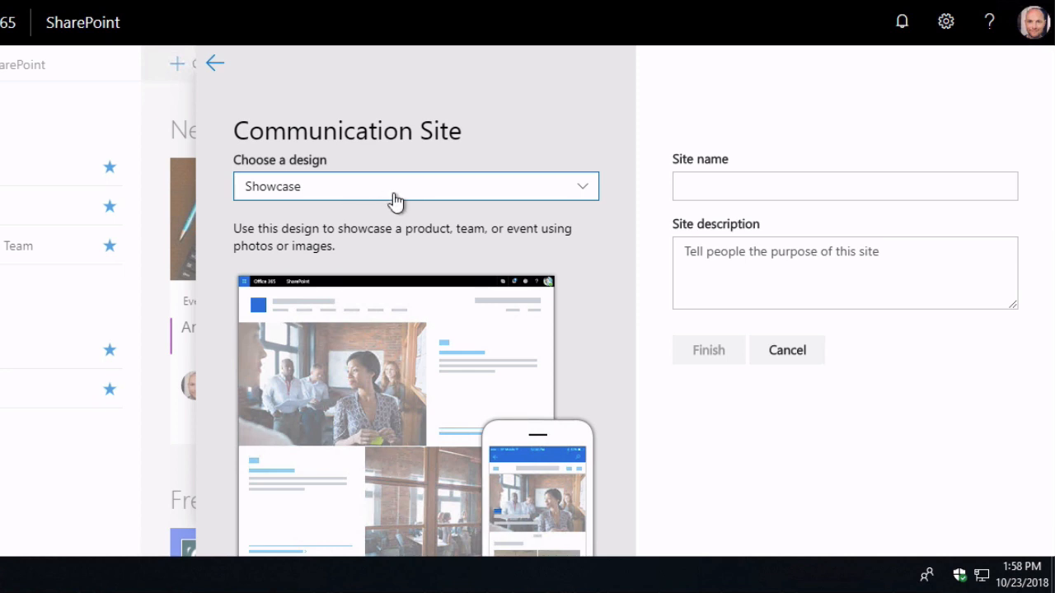
Name the site 'Company Events'
{"action": "left_click", "coordinate": [843, 184]}
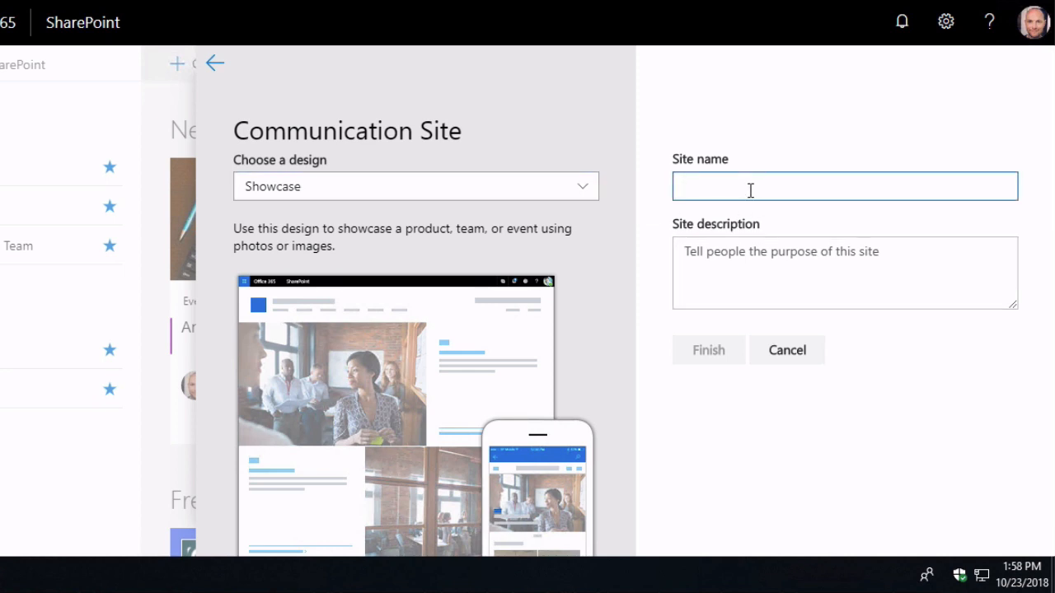
{"action": "type", "text": "Company E"}
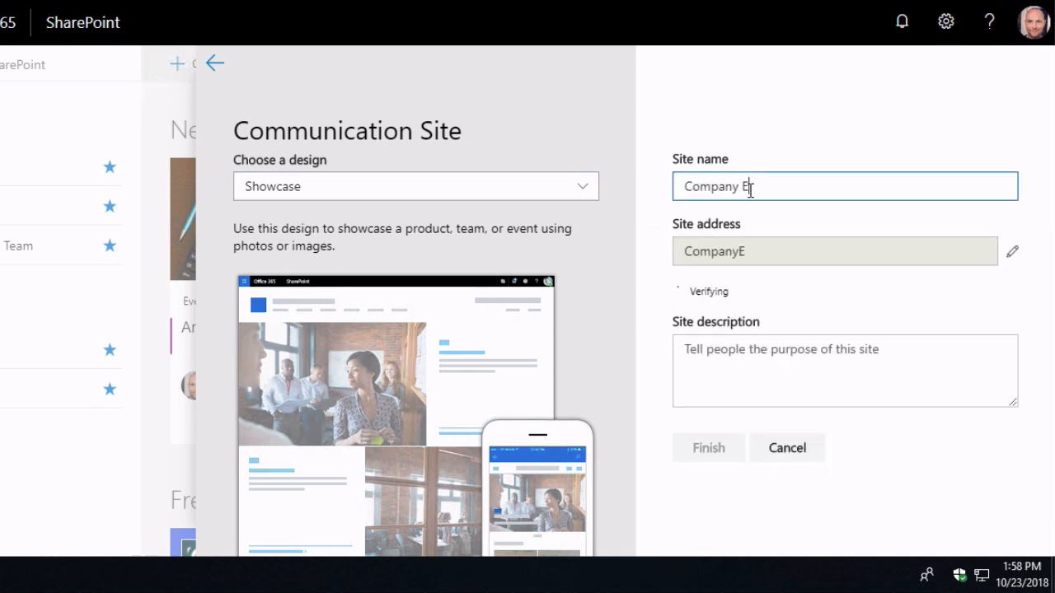
{"action": "type", "text": "vents"}
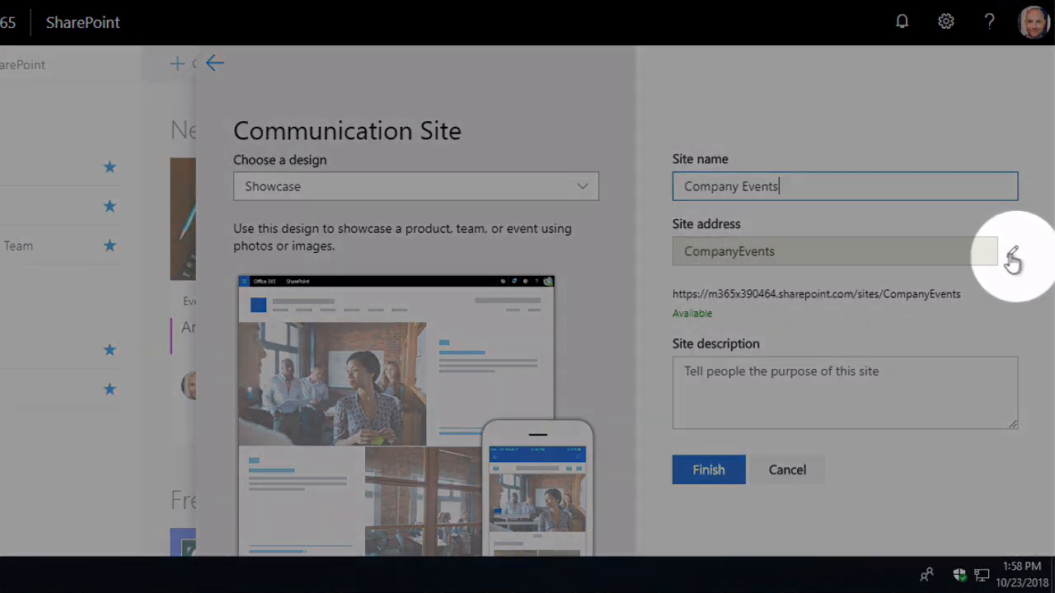
Edit the site address, try 'CompanyEvents11', then revert to the available 'CompanyEvents'
{"action": "left_click", "coordinate": [840, 250]}
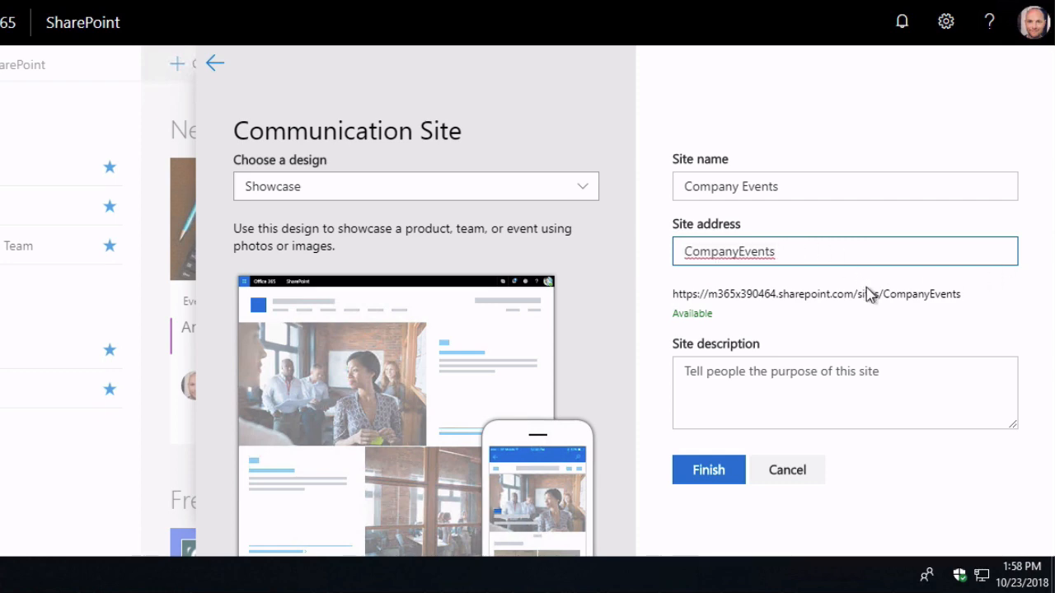
{"action": "left_click", "coordinate": [844, 250]}
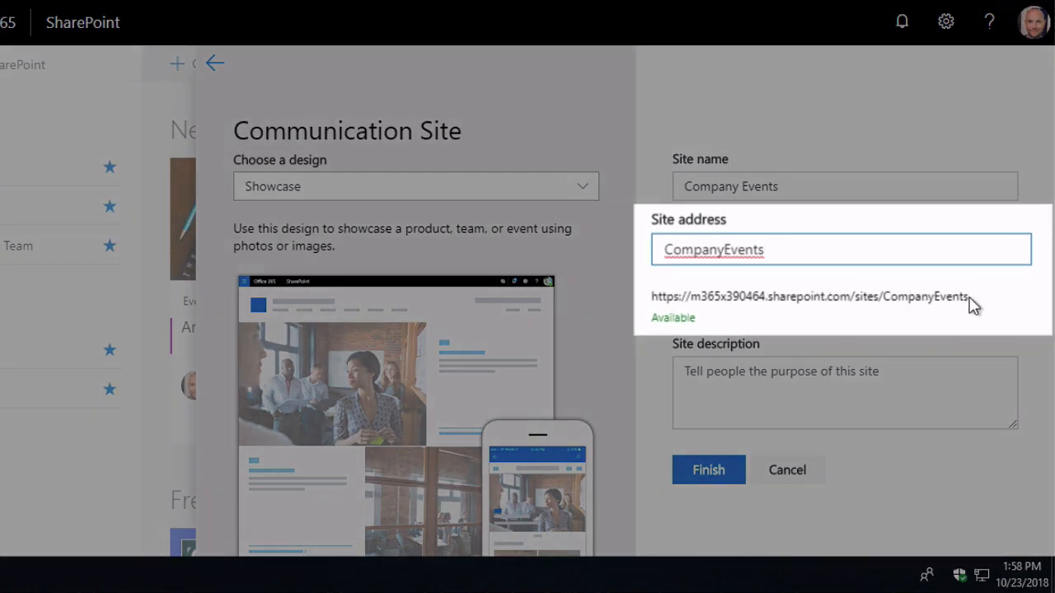
{"action": "type", "text": "11"}
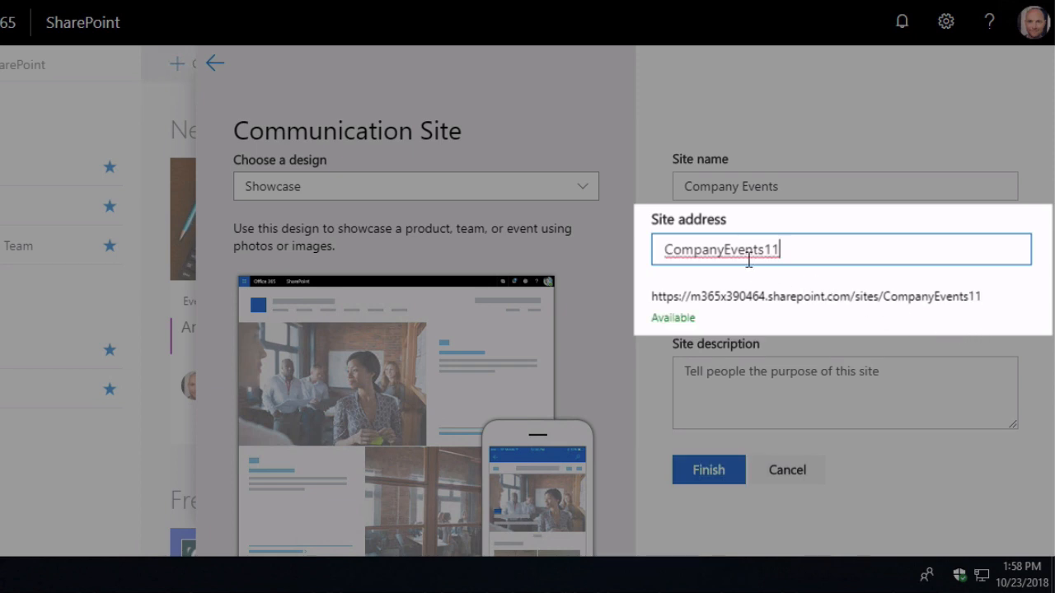
{"action": "mouse_move", "coordinate": [986, 310]}
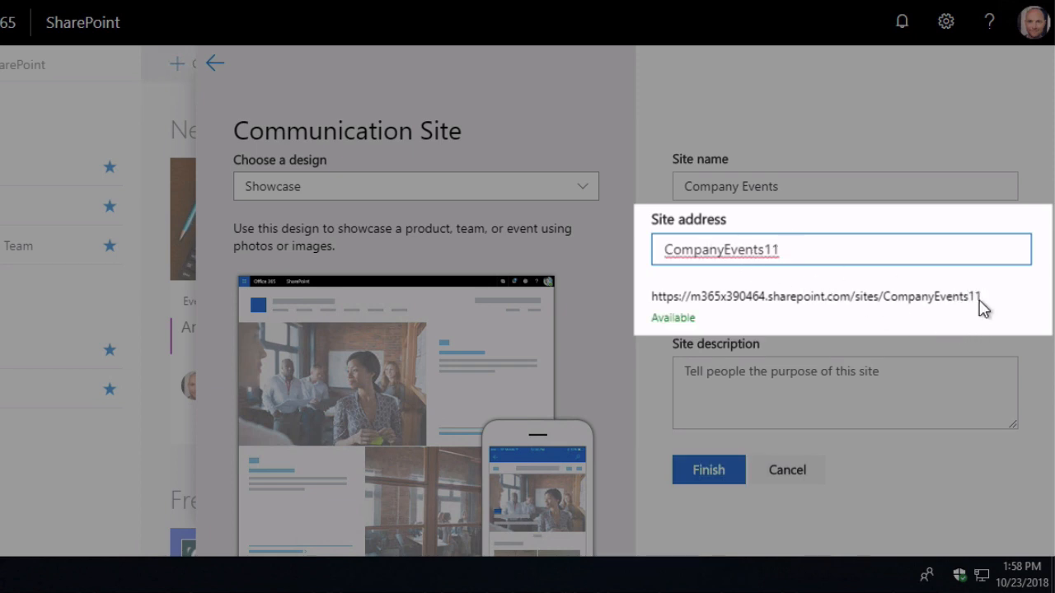
{"action": "key", "text": "Backspace"}
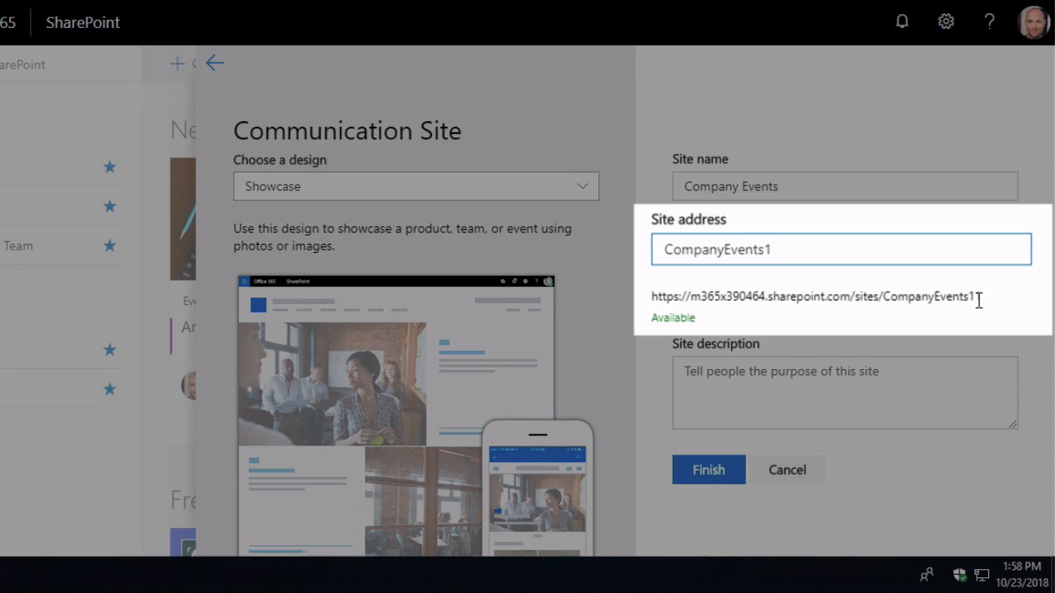
{"action": "key", "text": "backspace"}
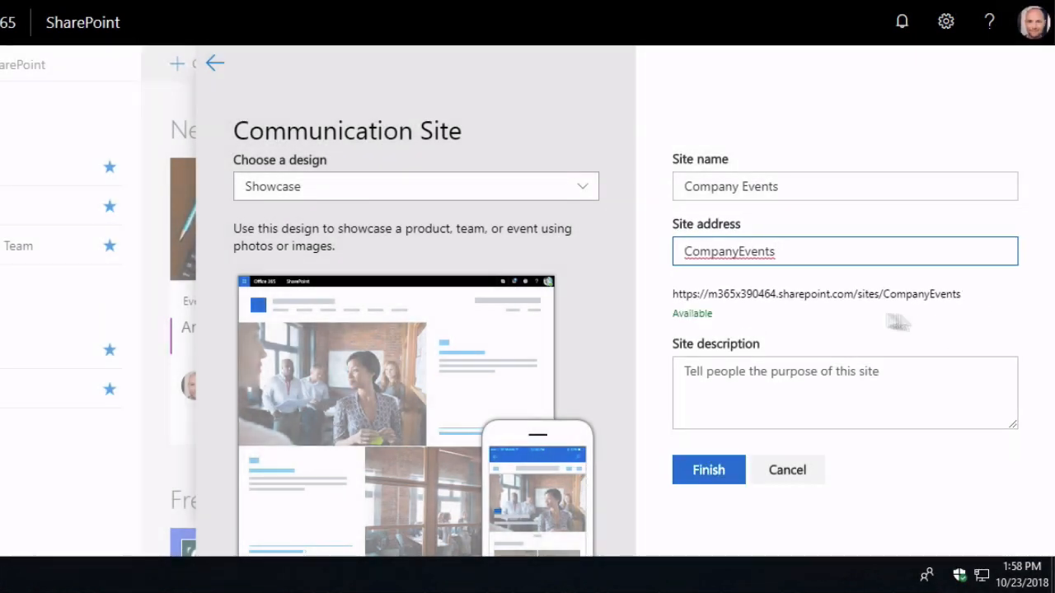
{"action": "mouse_move", "coordinate": [898, 316]}
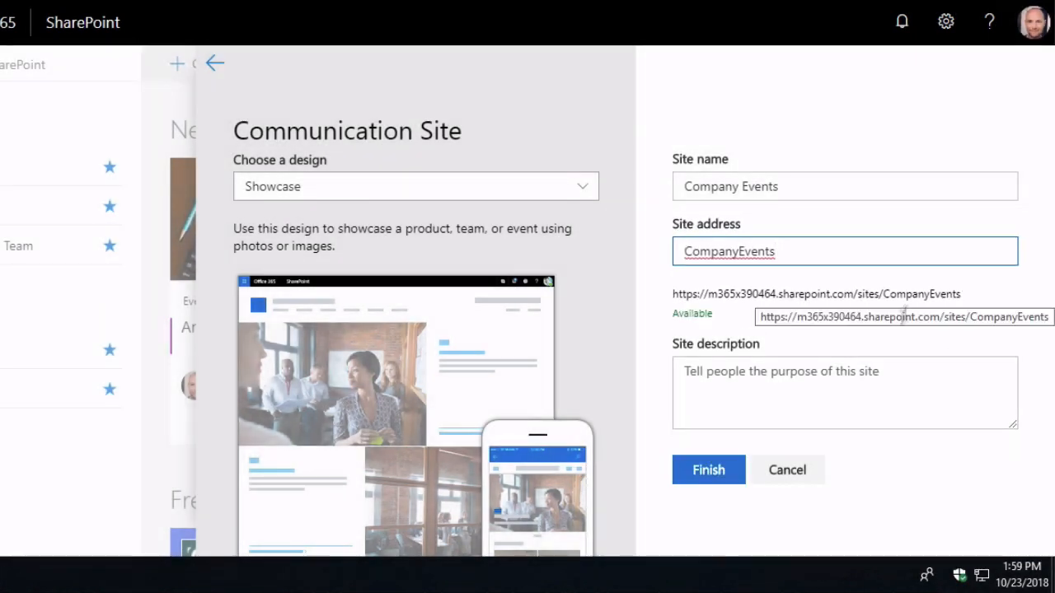
Describe the site as 'The communications site for the Events Team' and finish creating it
{"action": "left_click", "coordinate": [844, 393]}
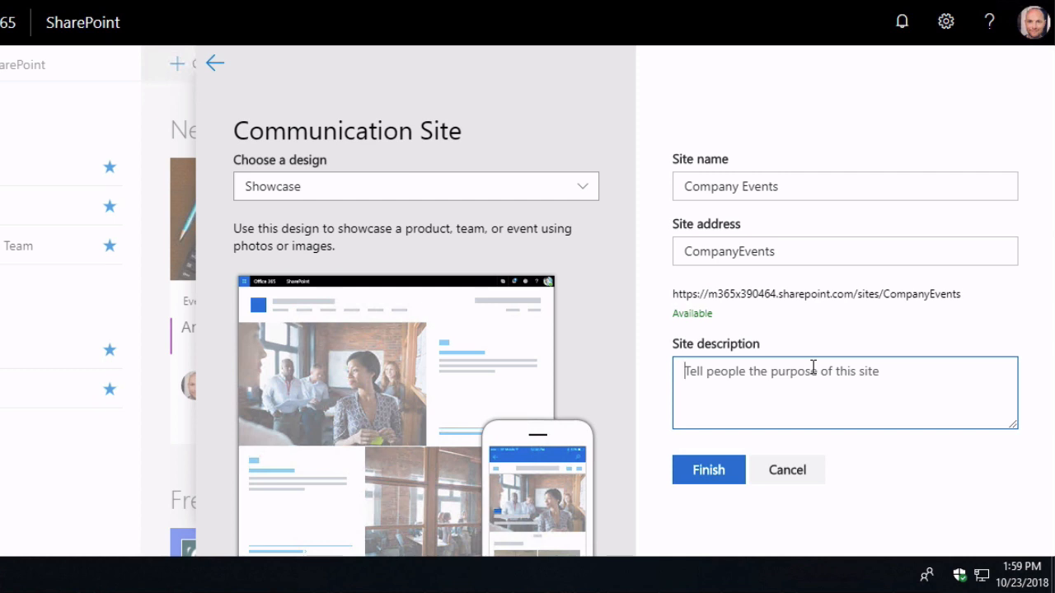
{"action": "type", "text": "The communications site for the E"}
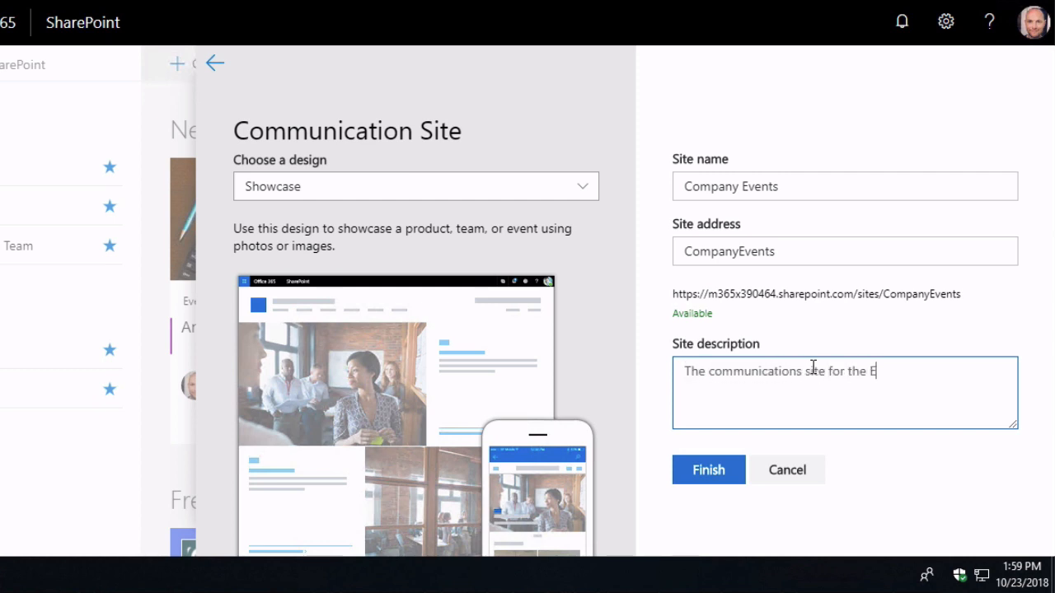
{"action": "type", "text": "vents Team"}
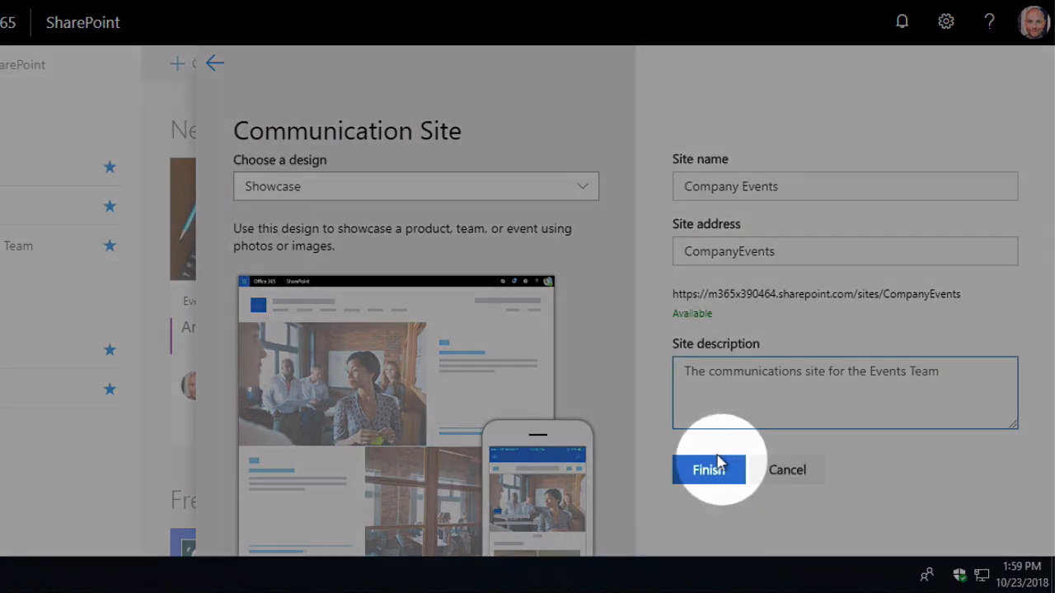
{"action": "left_click", "coordinate": [708, 470]}
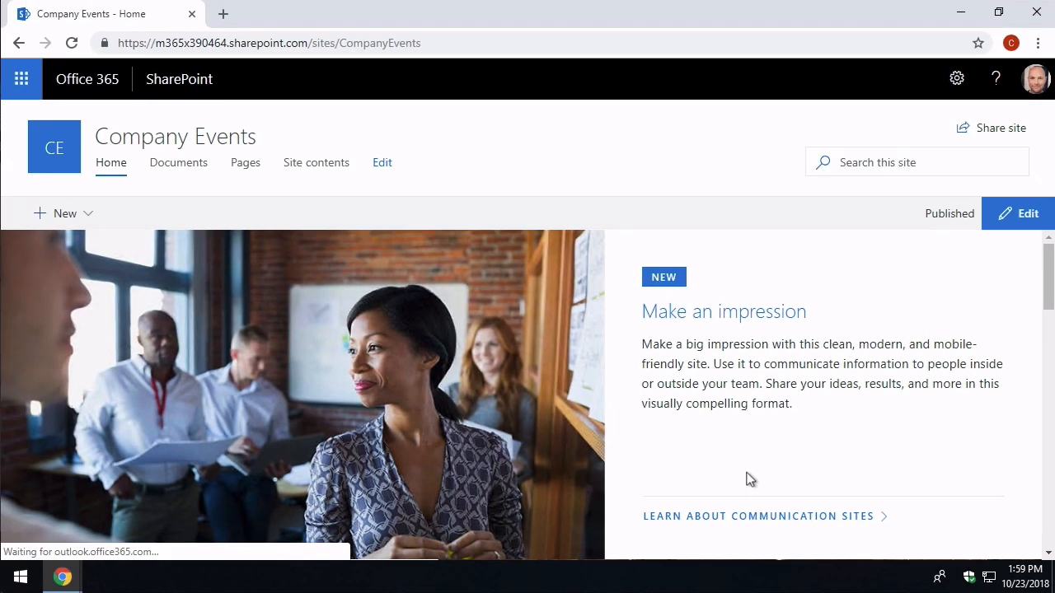
{"action": "scroll", "scroll_direction": "down", "scroll_amount": 3}
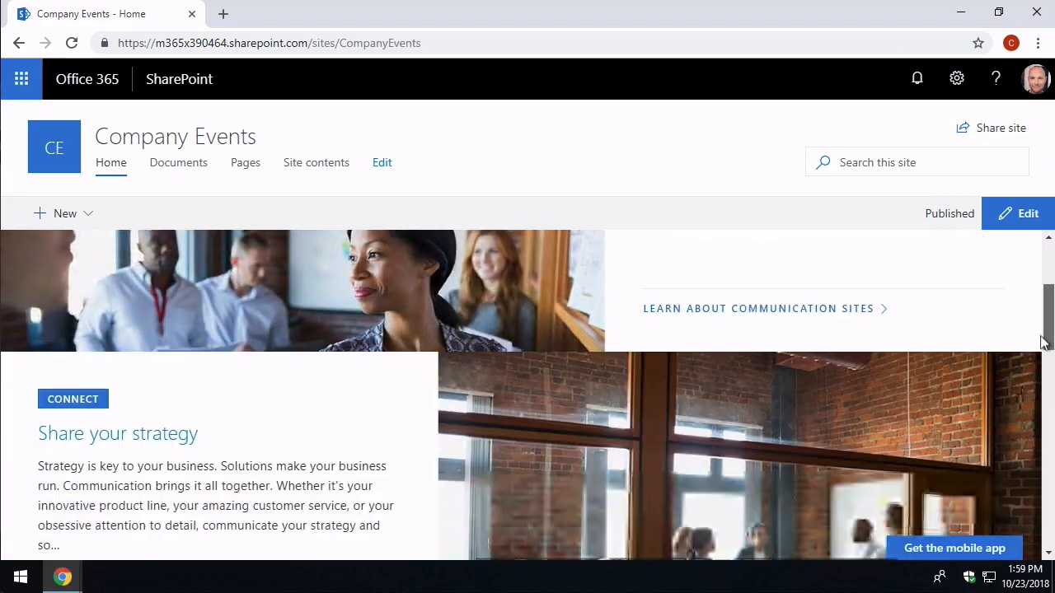
{"action": "scroll", "scroll_direction": "down", "scroll_amount": 3}
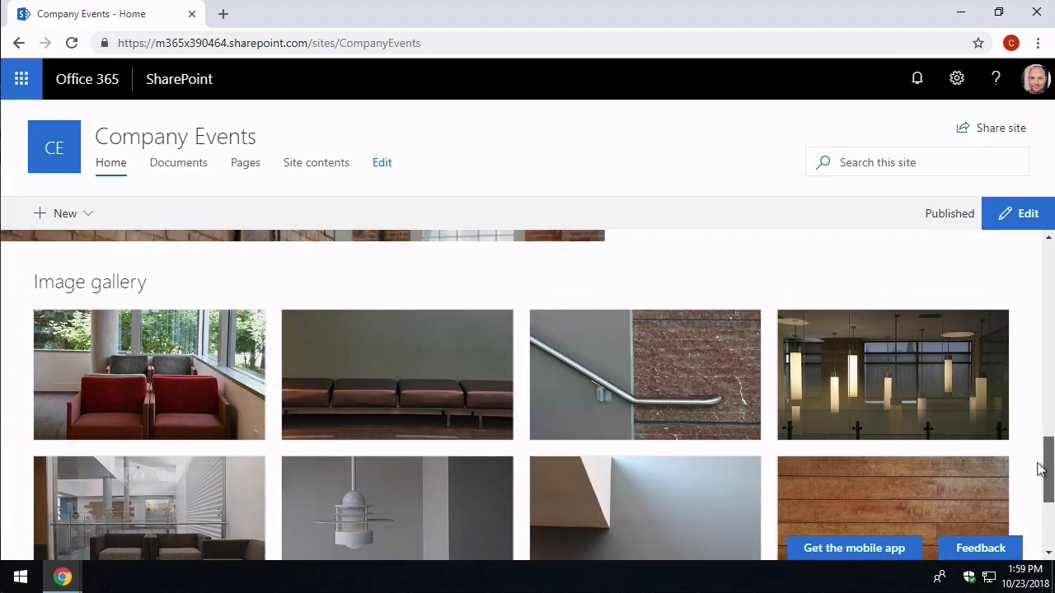
{"action": "scroll", "scroll_direction": "up", "scroll_amount": 3}
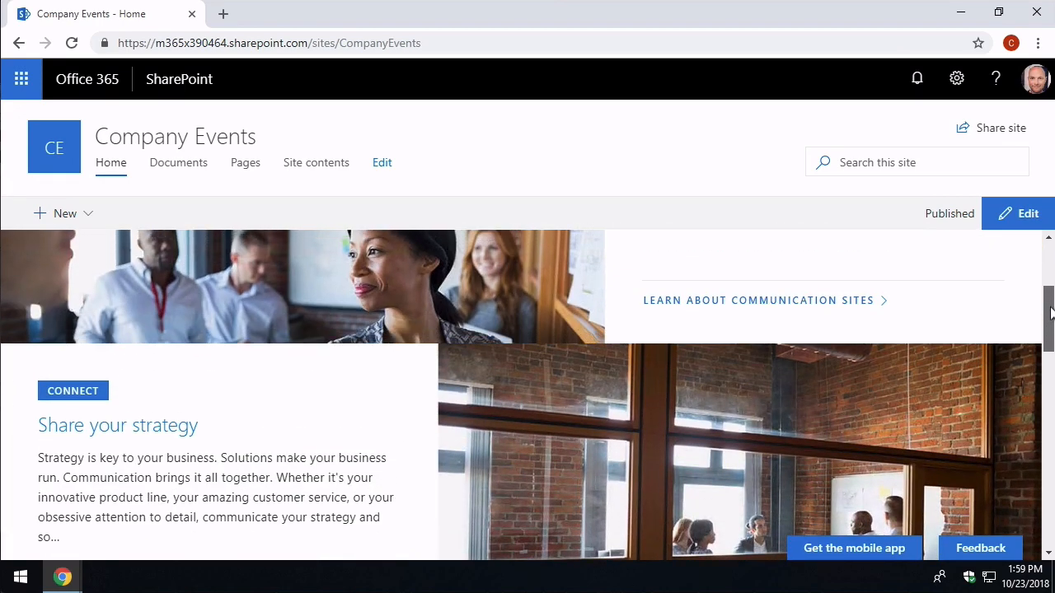
{"action": "scroll", "scroll_direction": "down", "scroll_amount": 3}
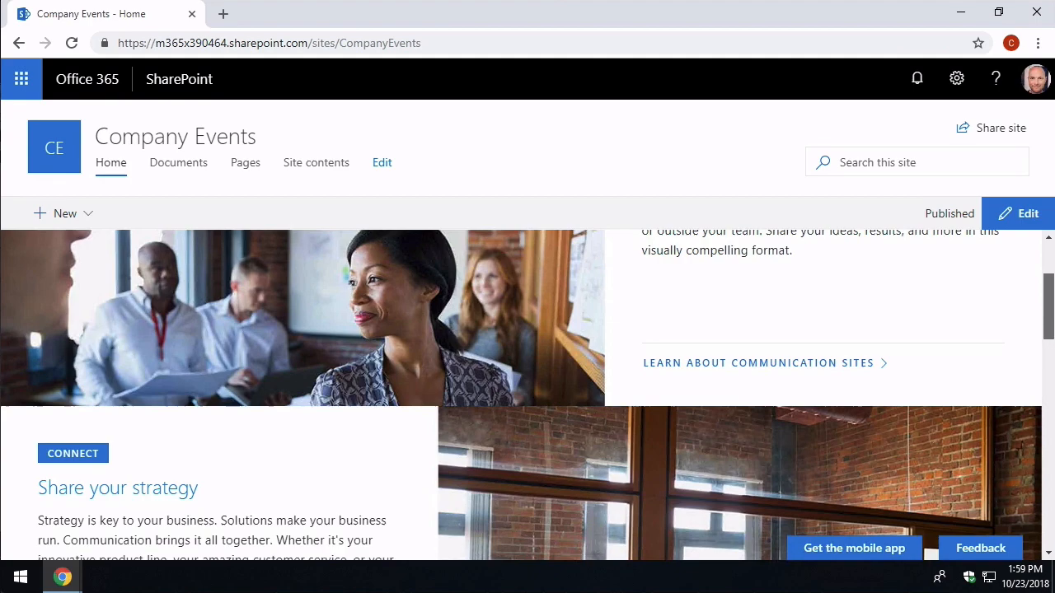
{"action": "scroll", "scroll_direction": "down", "scroll_amount": 3}
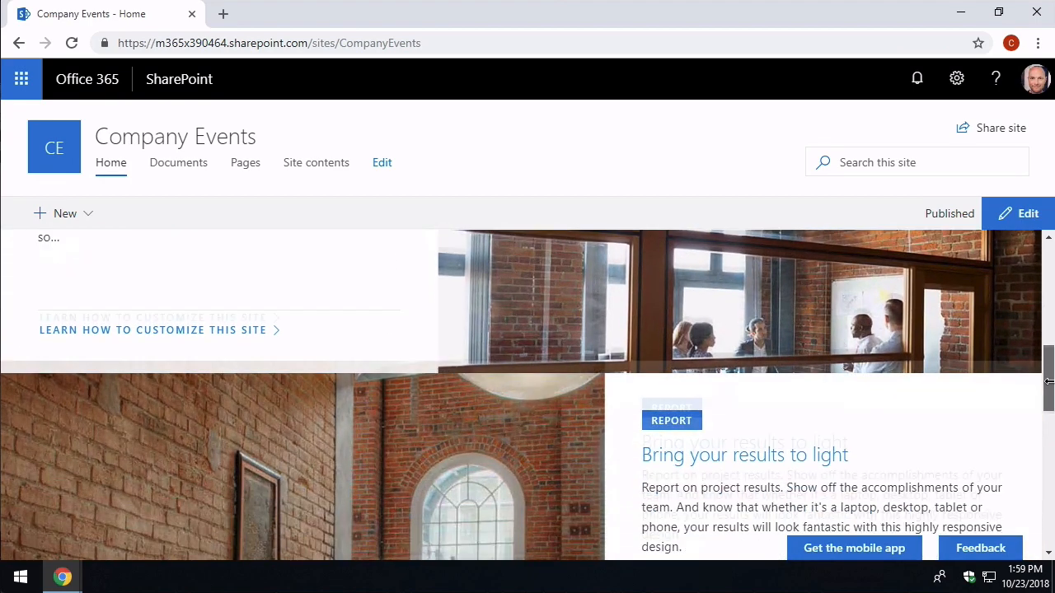
{"action": "scroll", "scroll_direction": "down", "scroll_amount": 3}
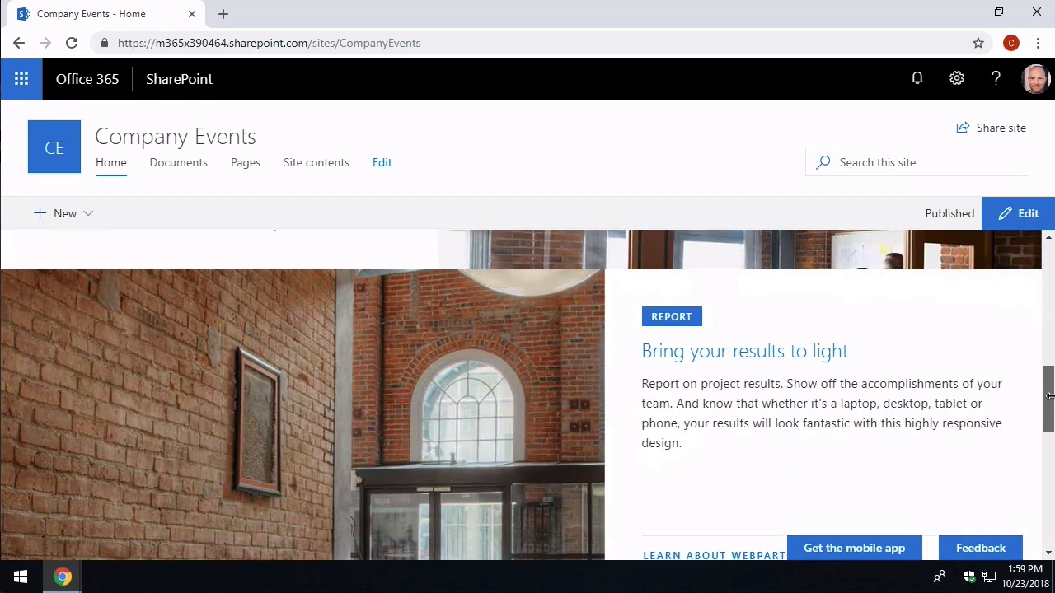